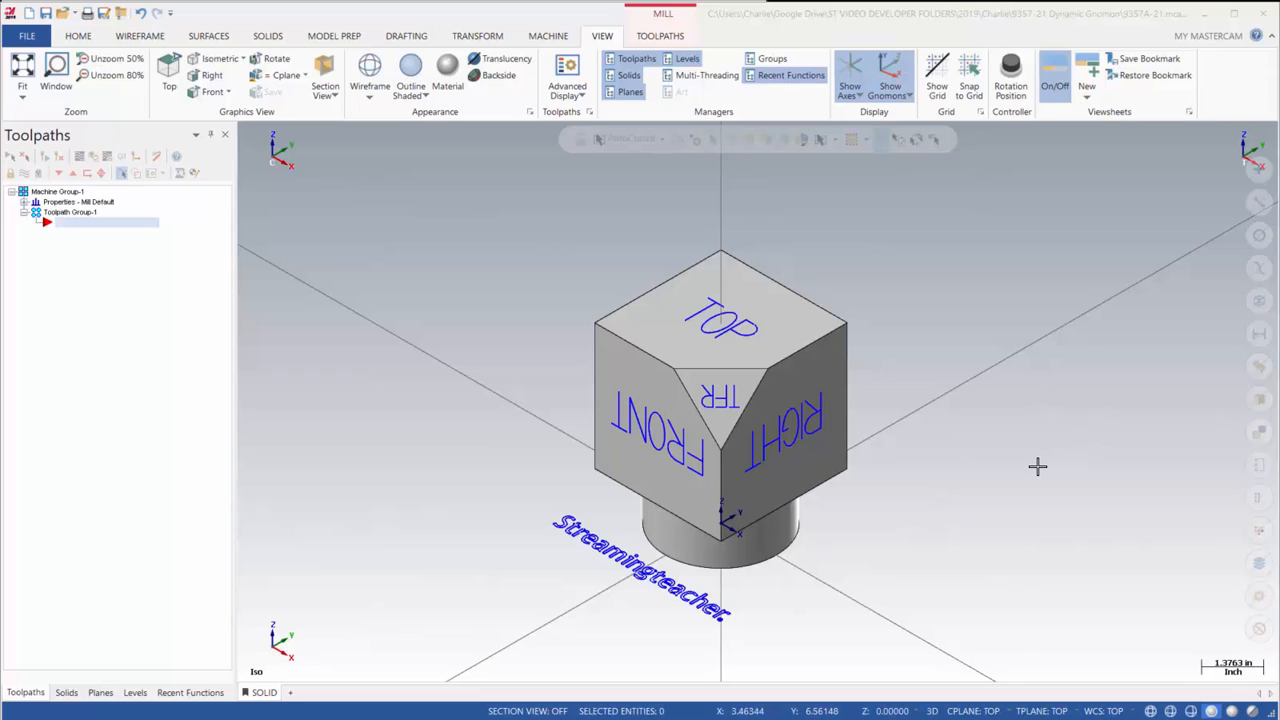
mouse_move(970, 322)
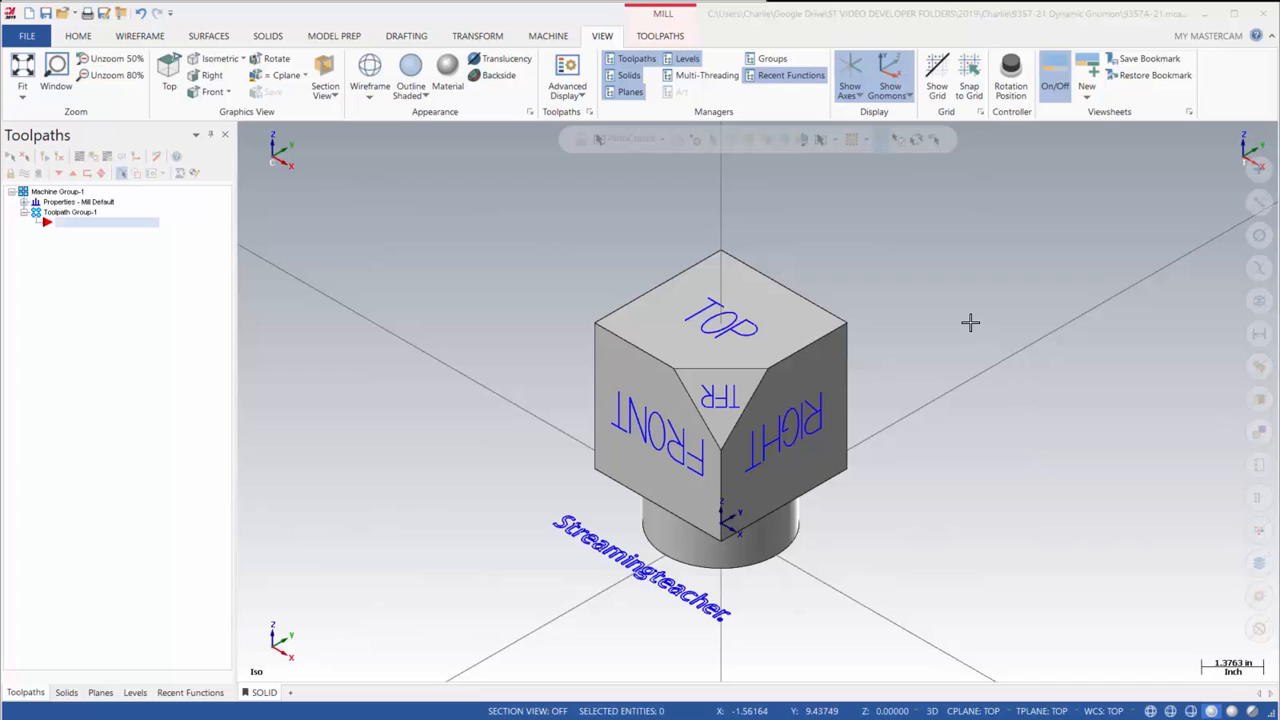
mouse_move(956, 310)
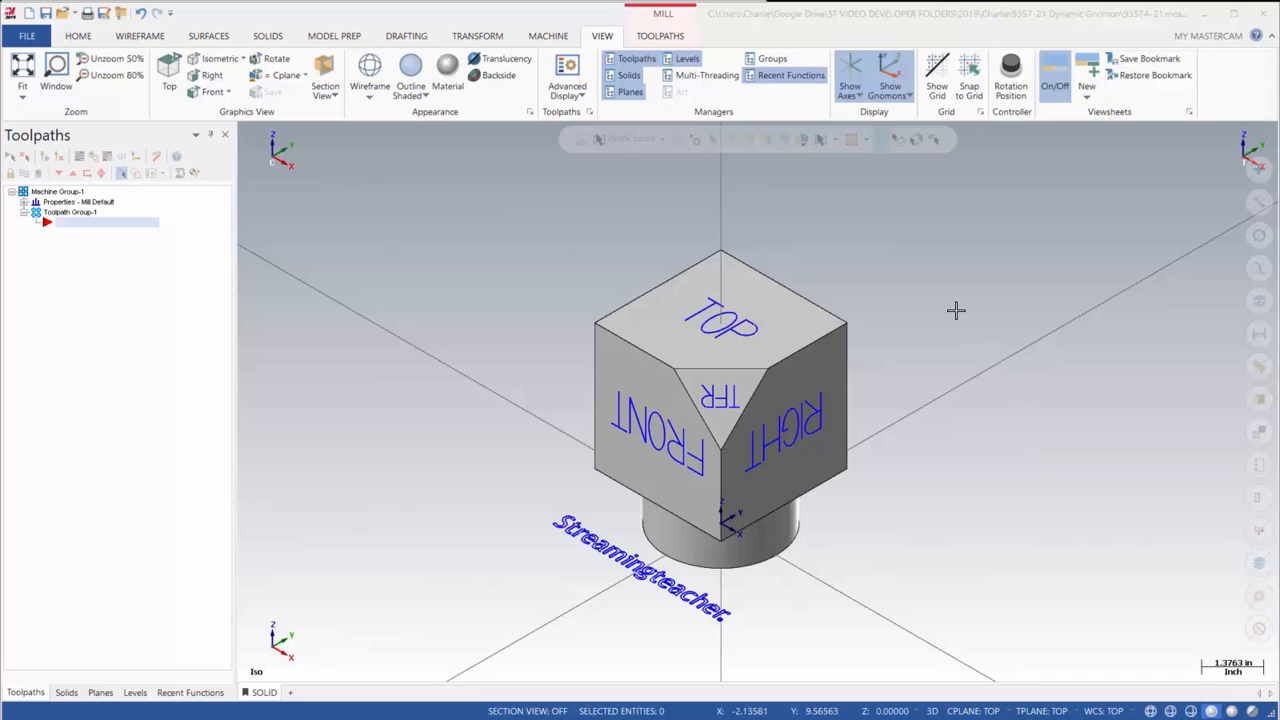
mouse_move(943, 306)
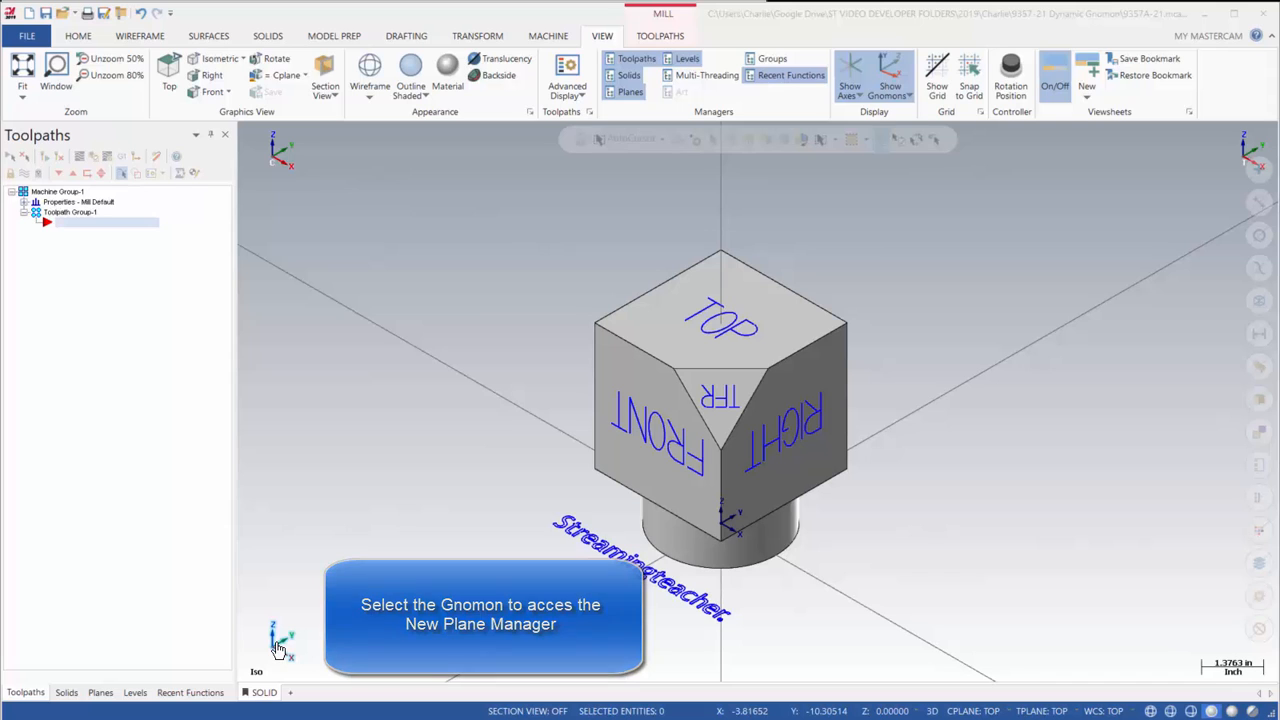
Step: Start a new plane from the view gnomon, place it left of the cube, and select its name
left_click(282, 645)
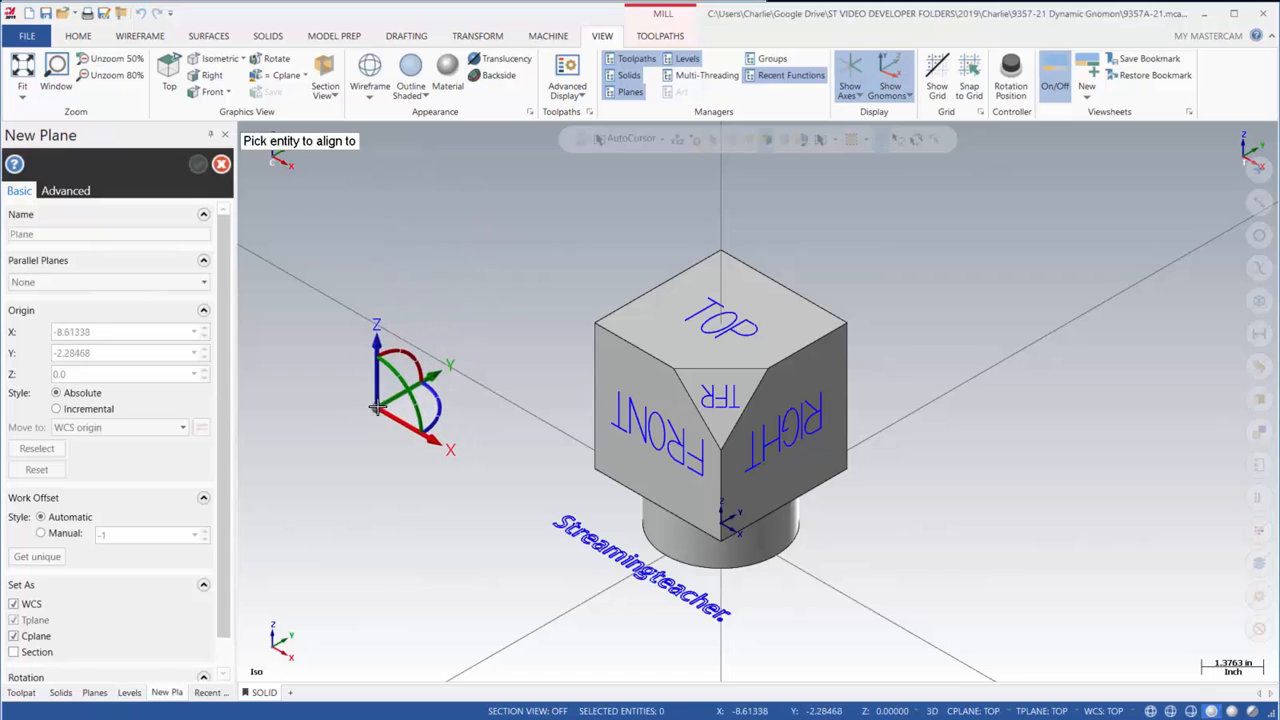
left_click(378, 407)
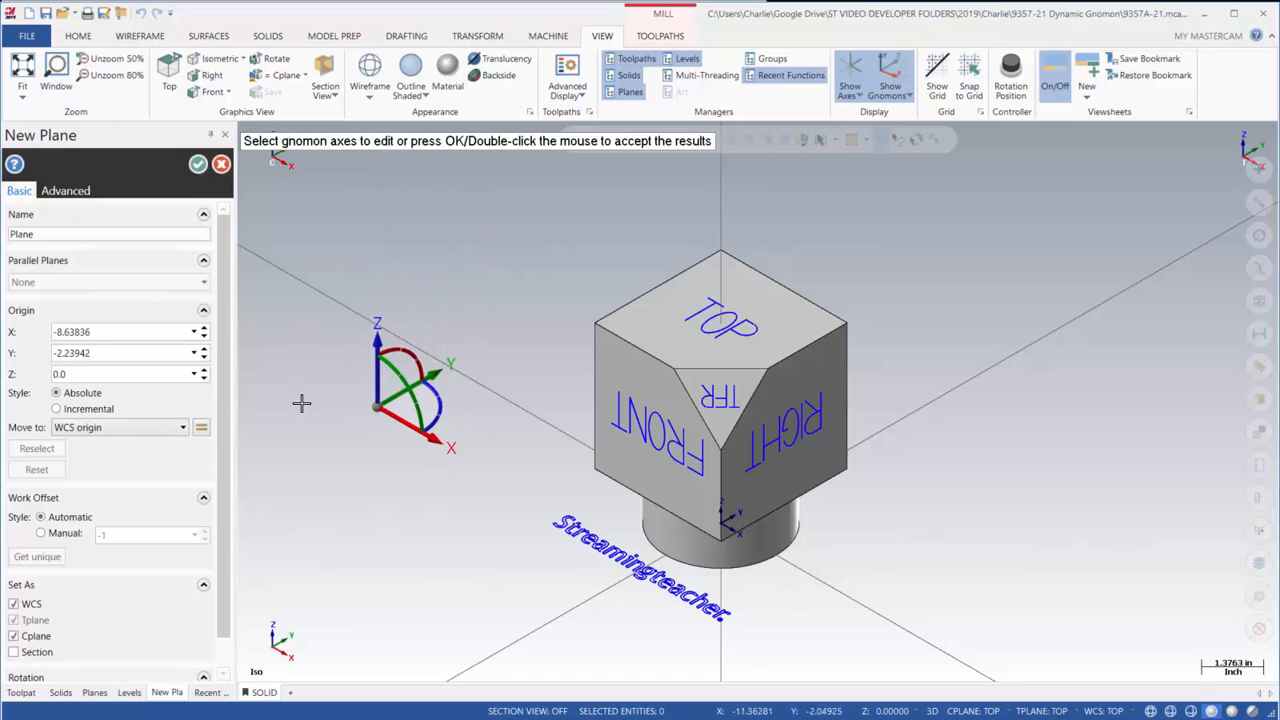
mouse_move(484, 440)
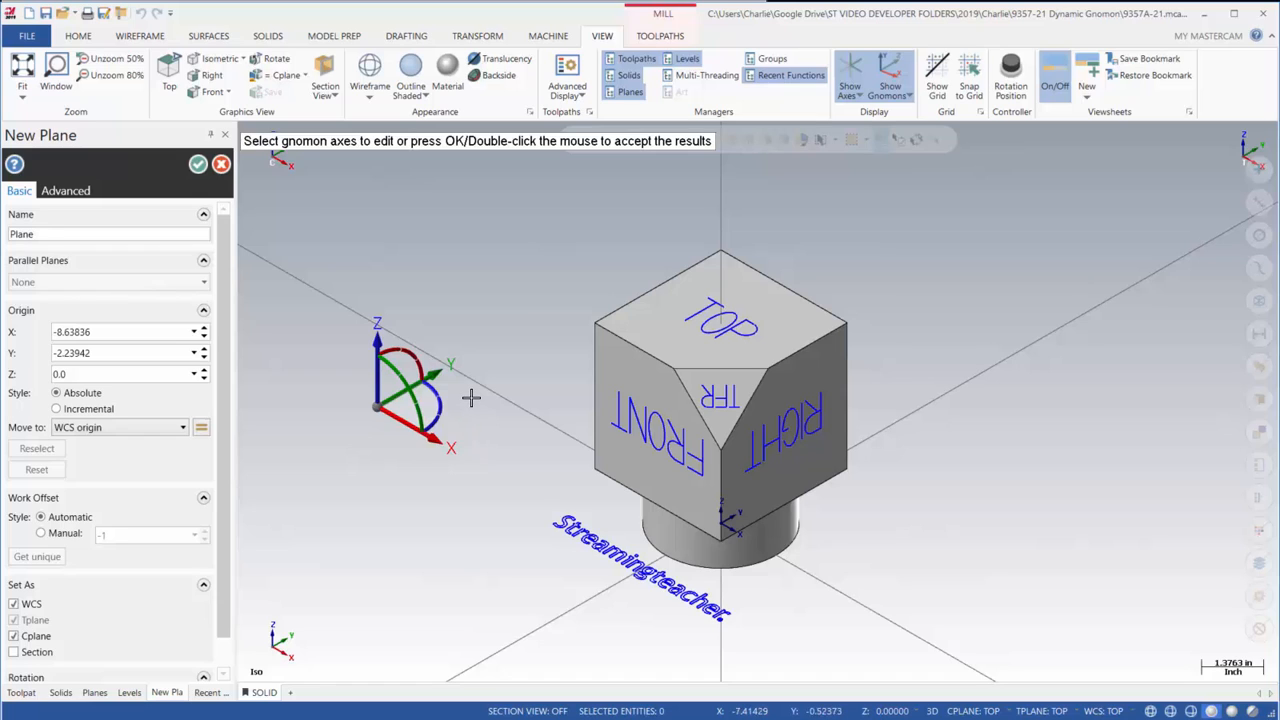
left_click(108, 233)
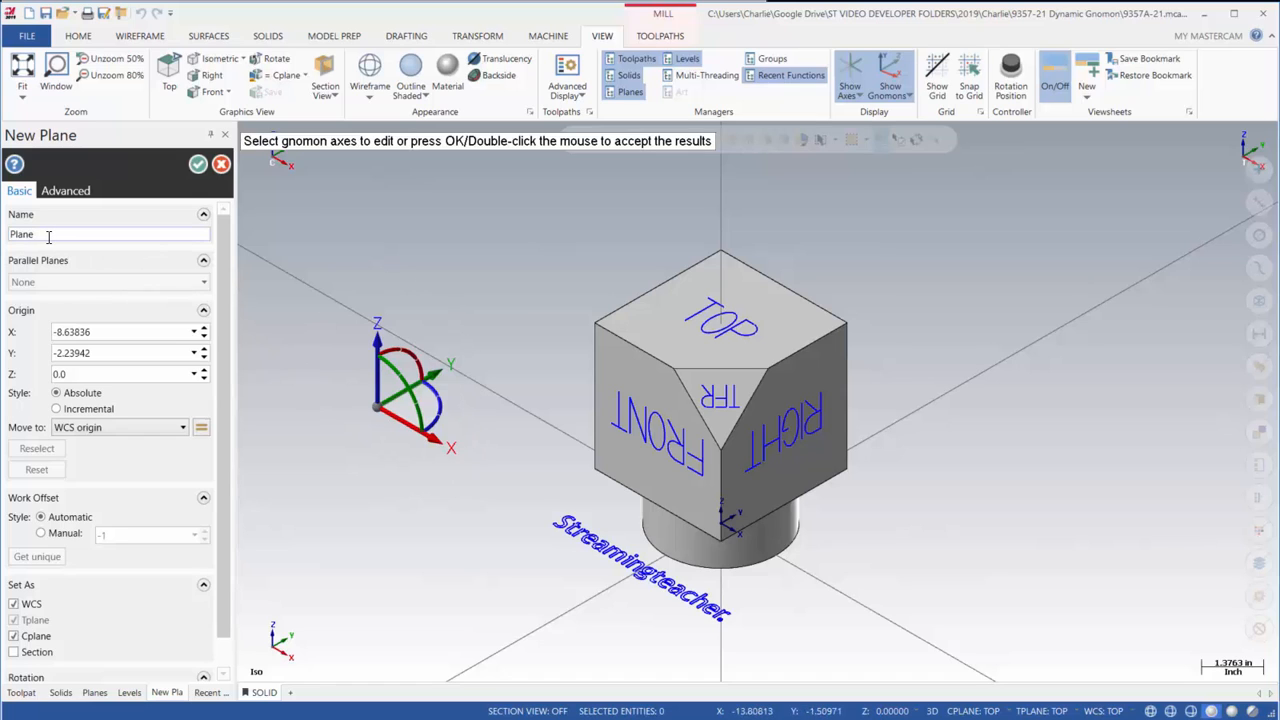
triple_click(80, 234)
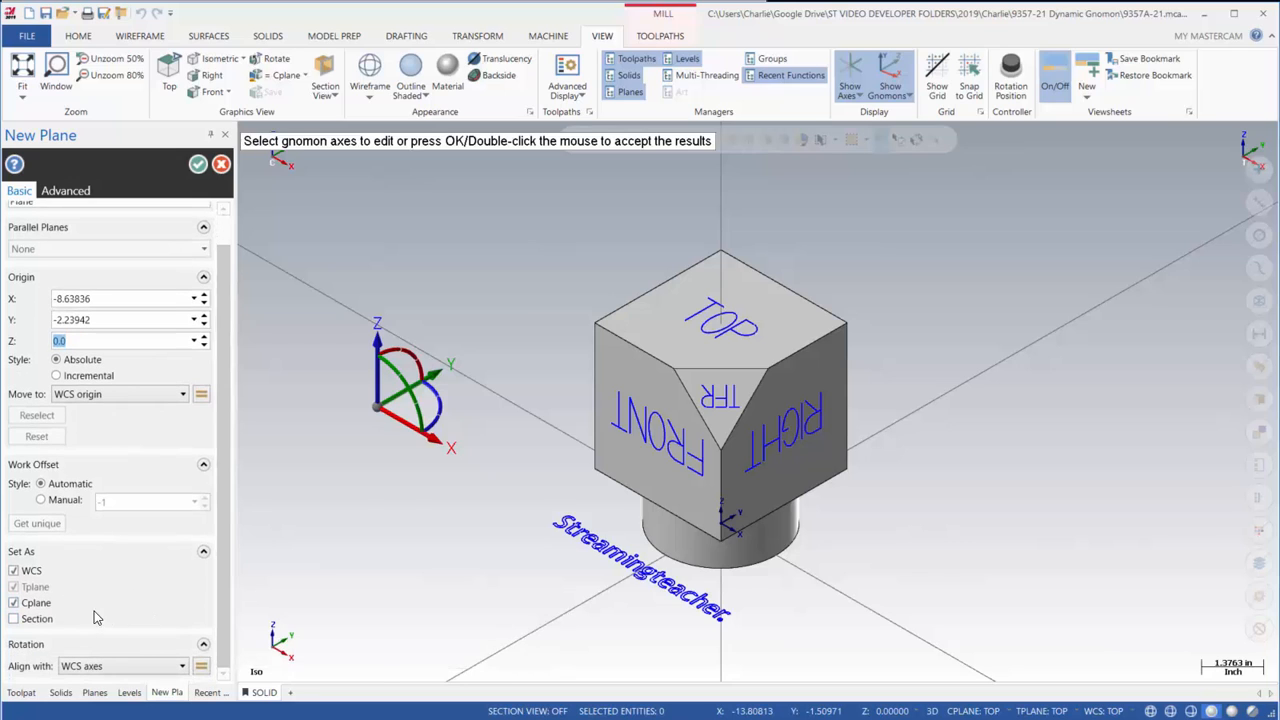
mouse_move(120, 665)
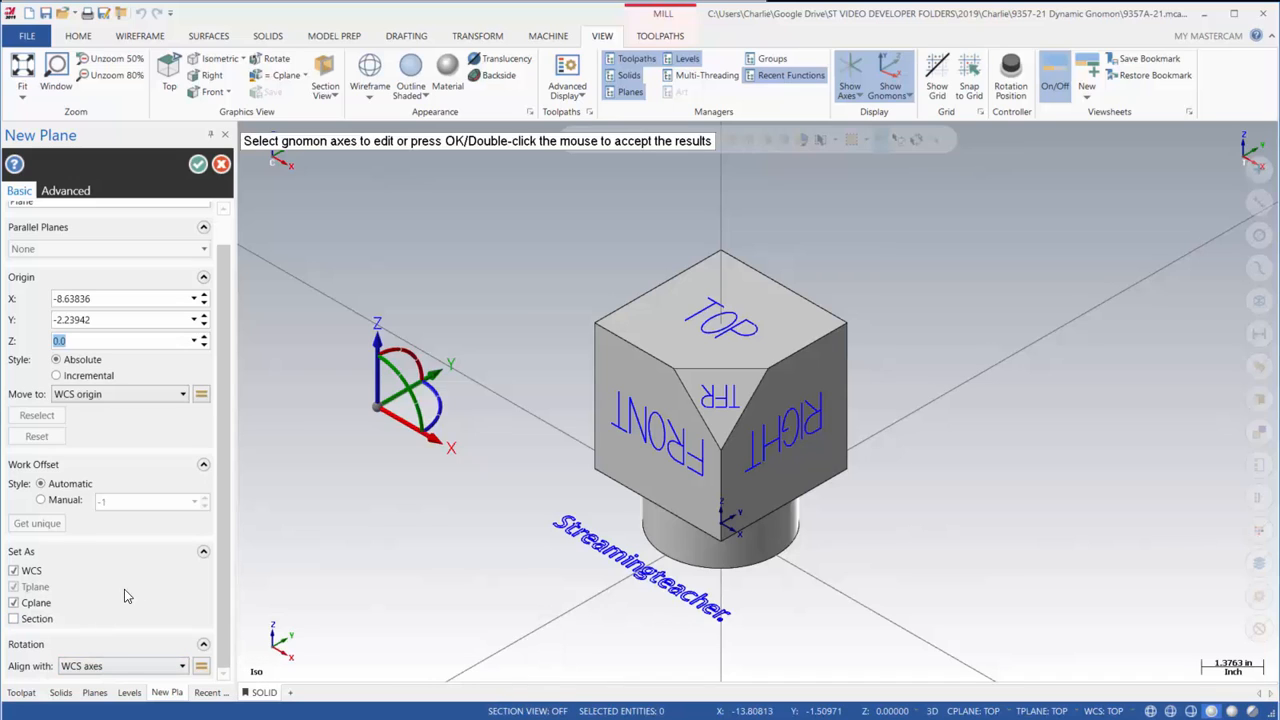
mouse_move(458, 347)
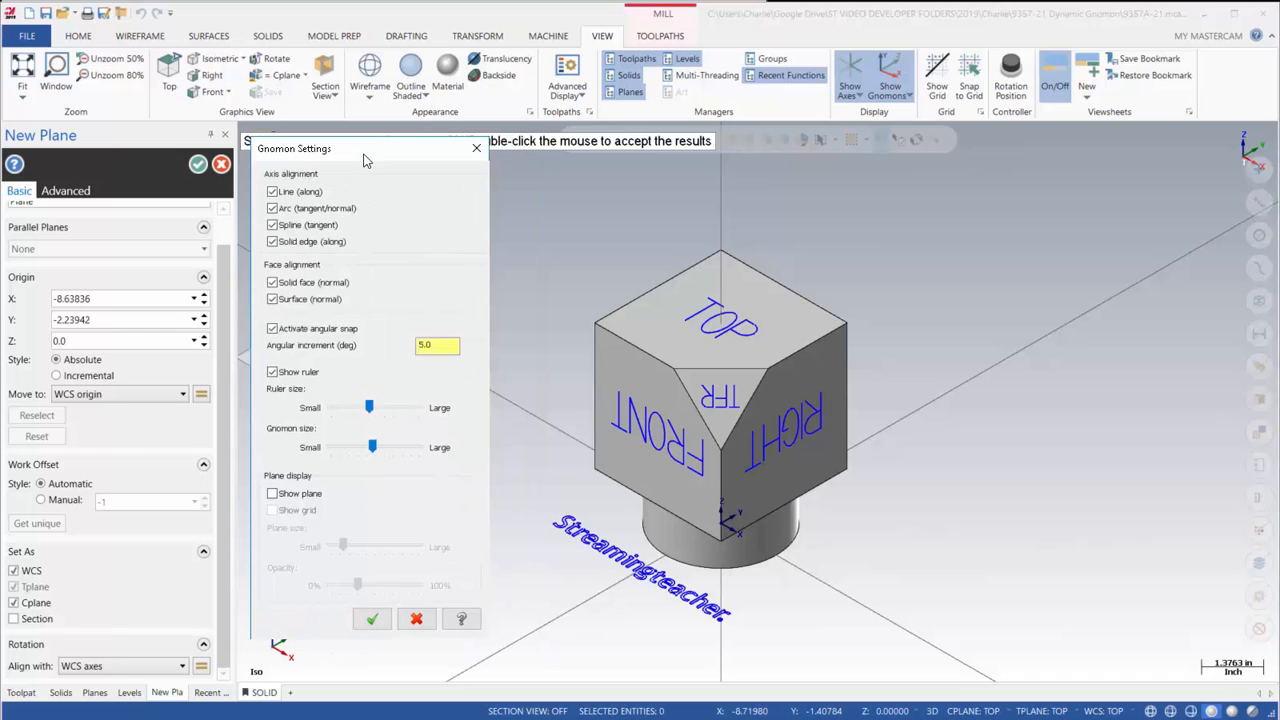
mouse_move(345, 187)
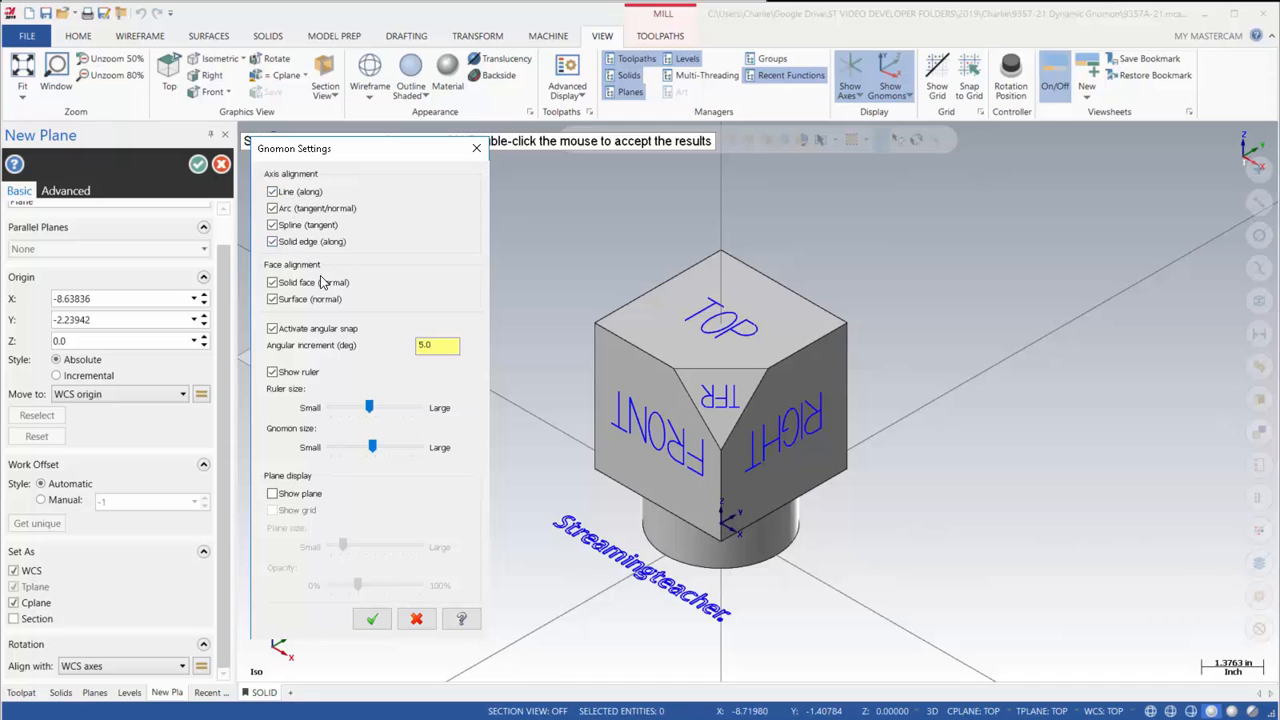
mouse_move(343, 337)
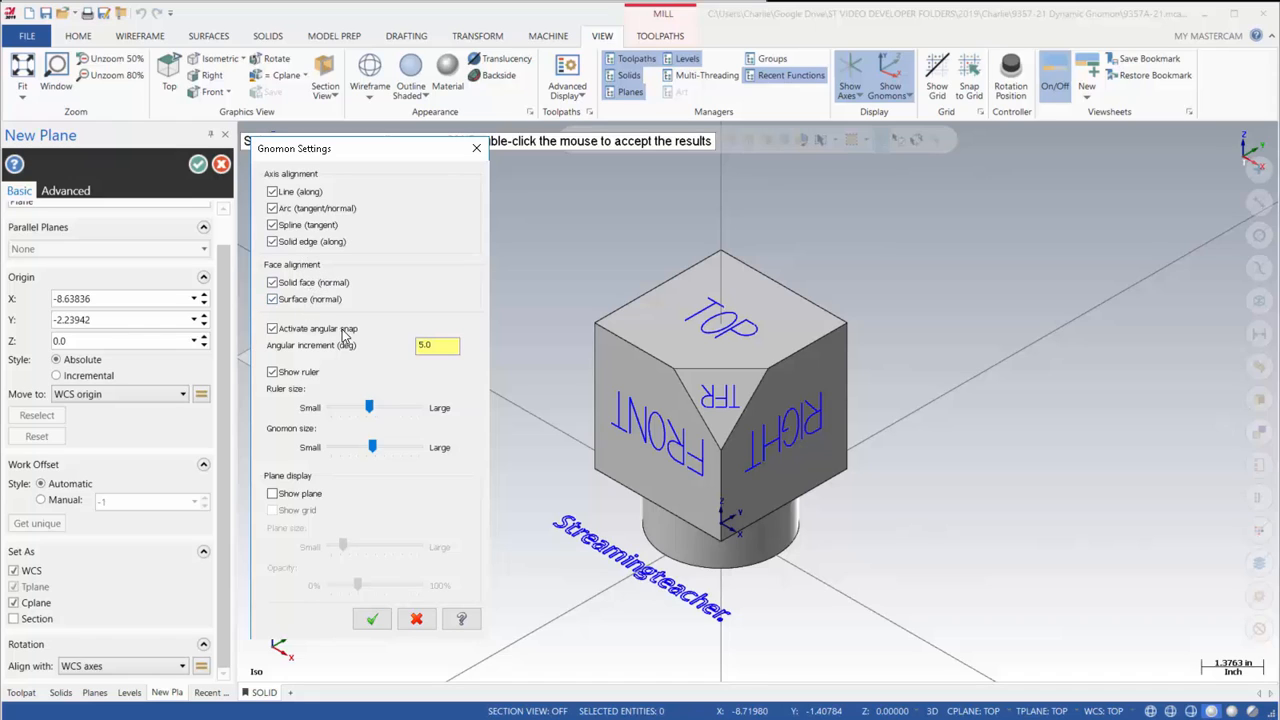
mouse_move(313, 341)
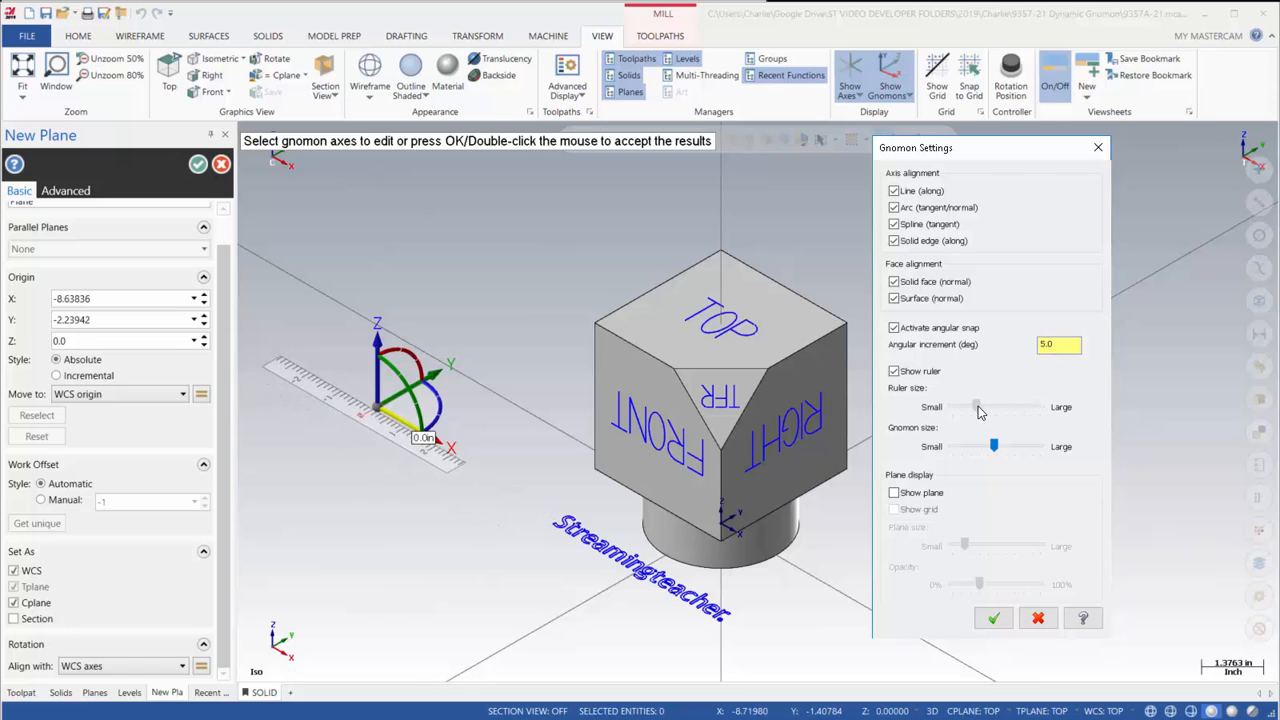
Step: Set the gnomon and ruler to large size, and show the plane with a grid
left_click_drag(976, 407, 1010, 407)
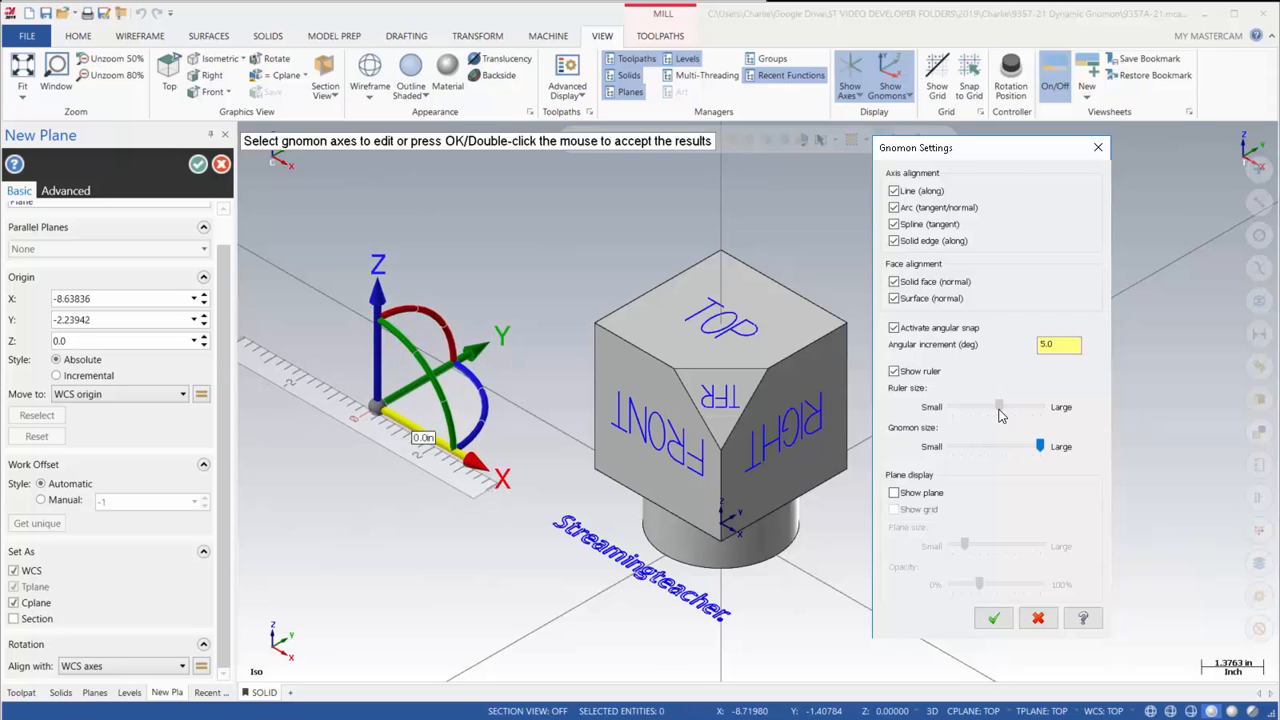
left_click_drag(998, 407, 1005, 407)
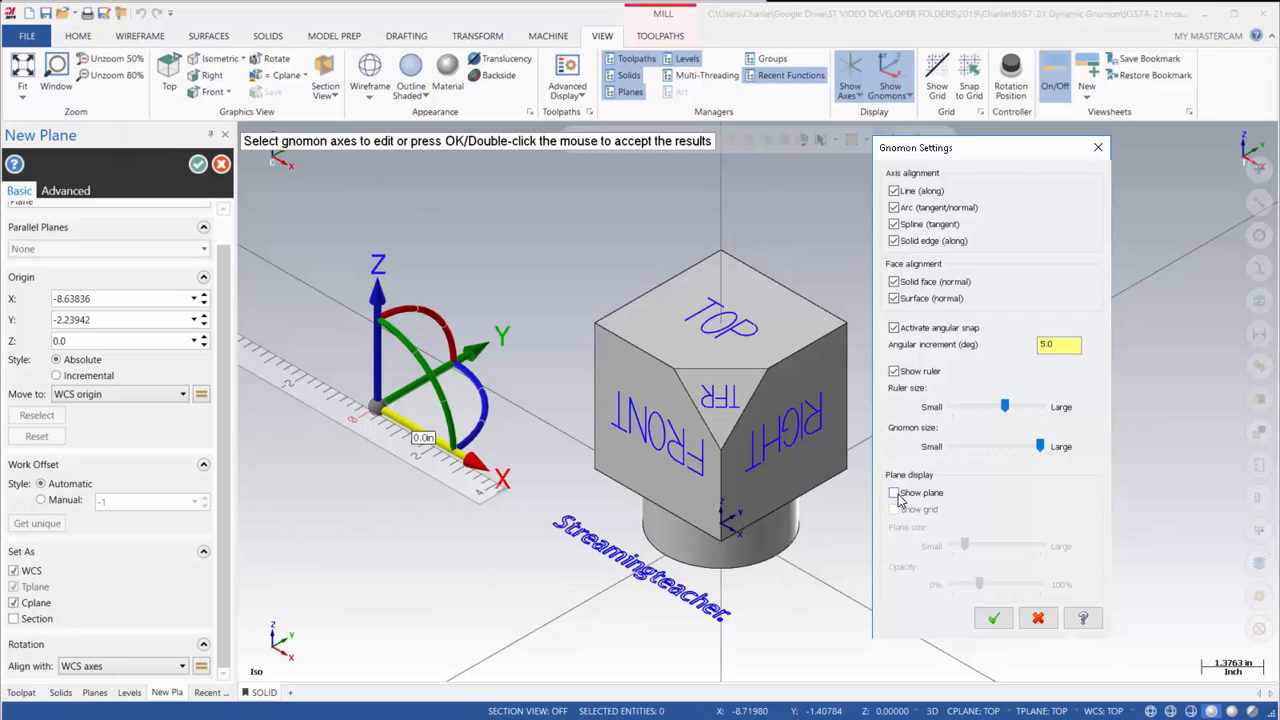
left_click(894, 492)
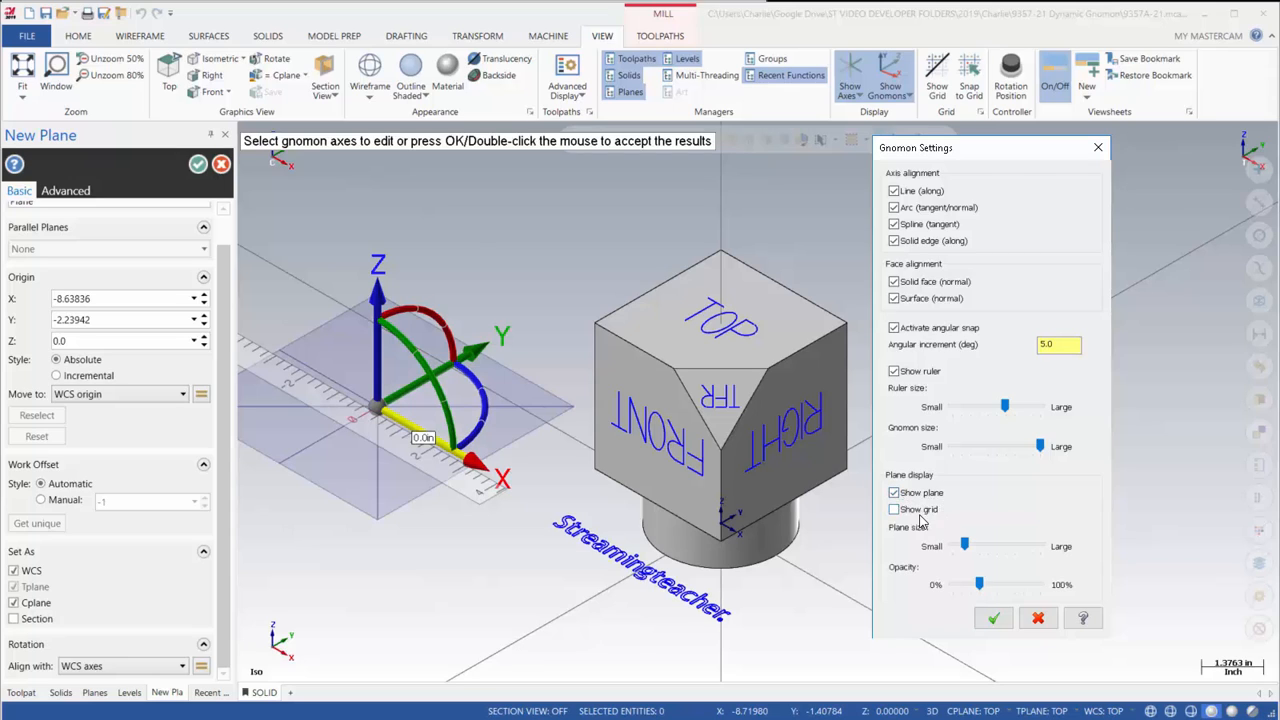
left_click(893, 510)
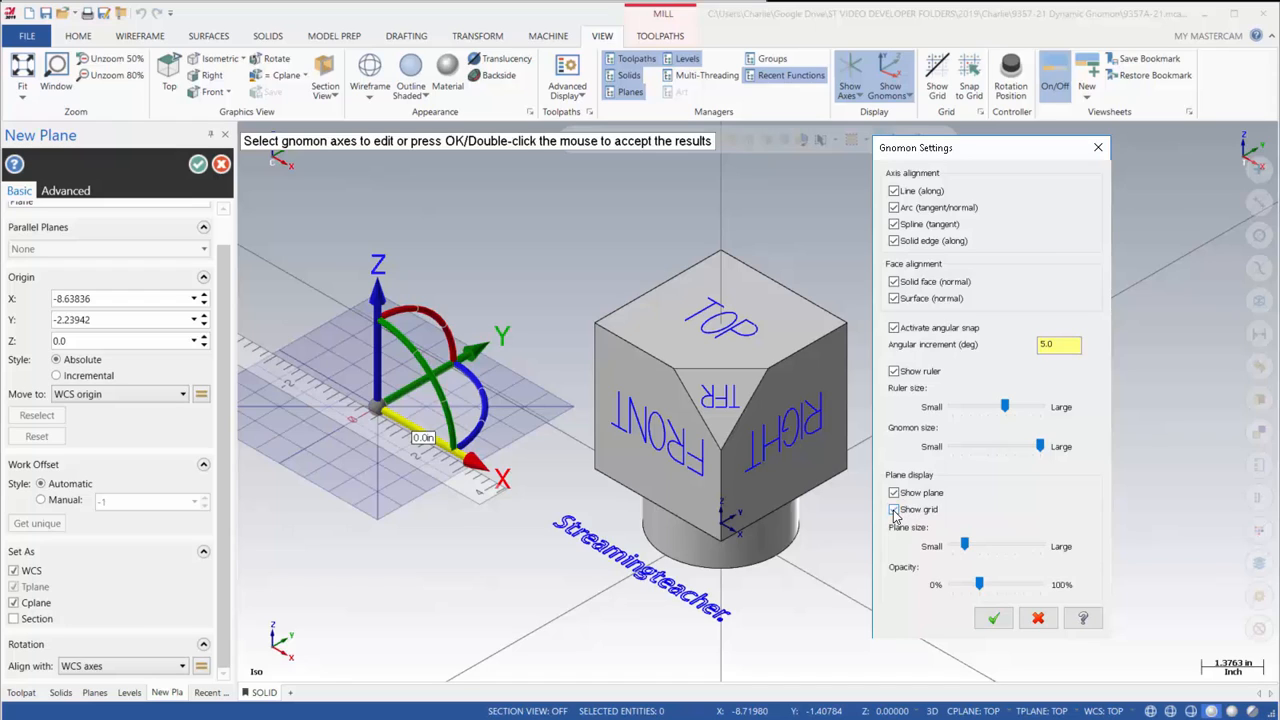
left_click(893, 509)
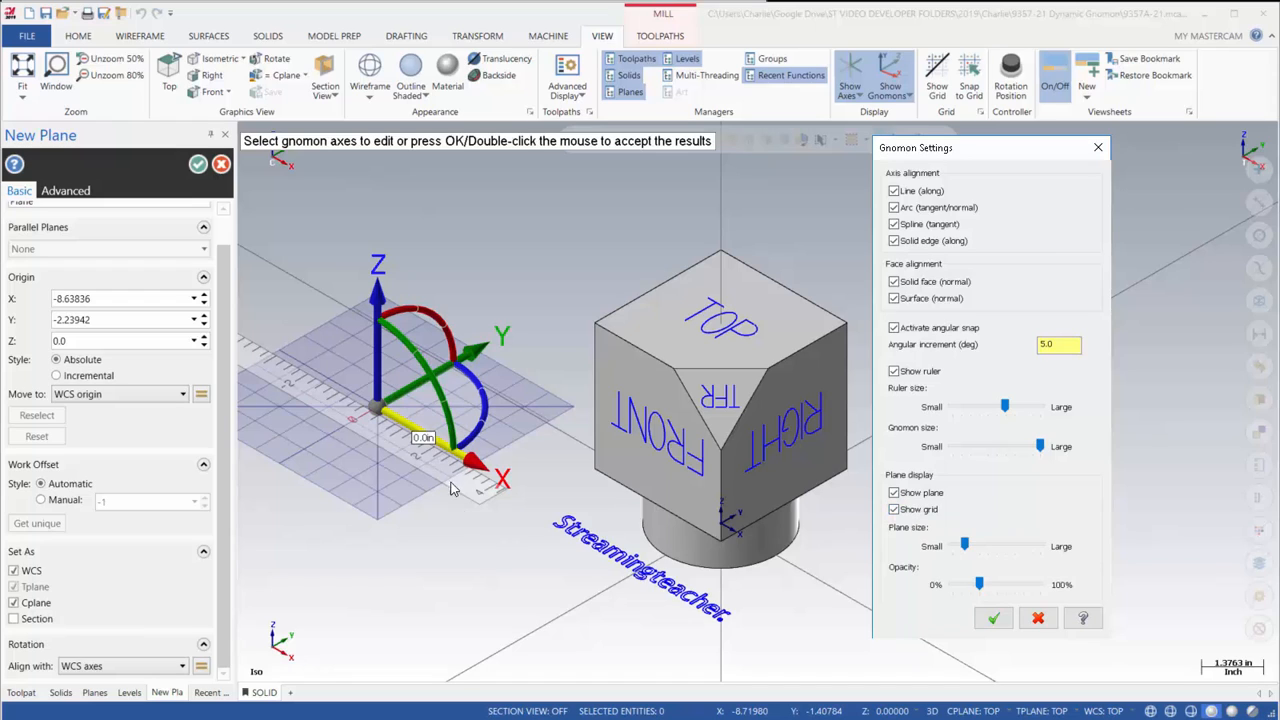
mouse_move(425, 450)
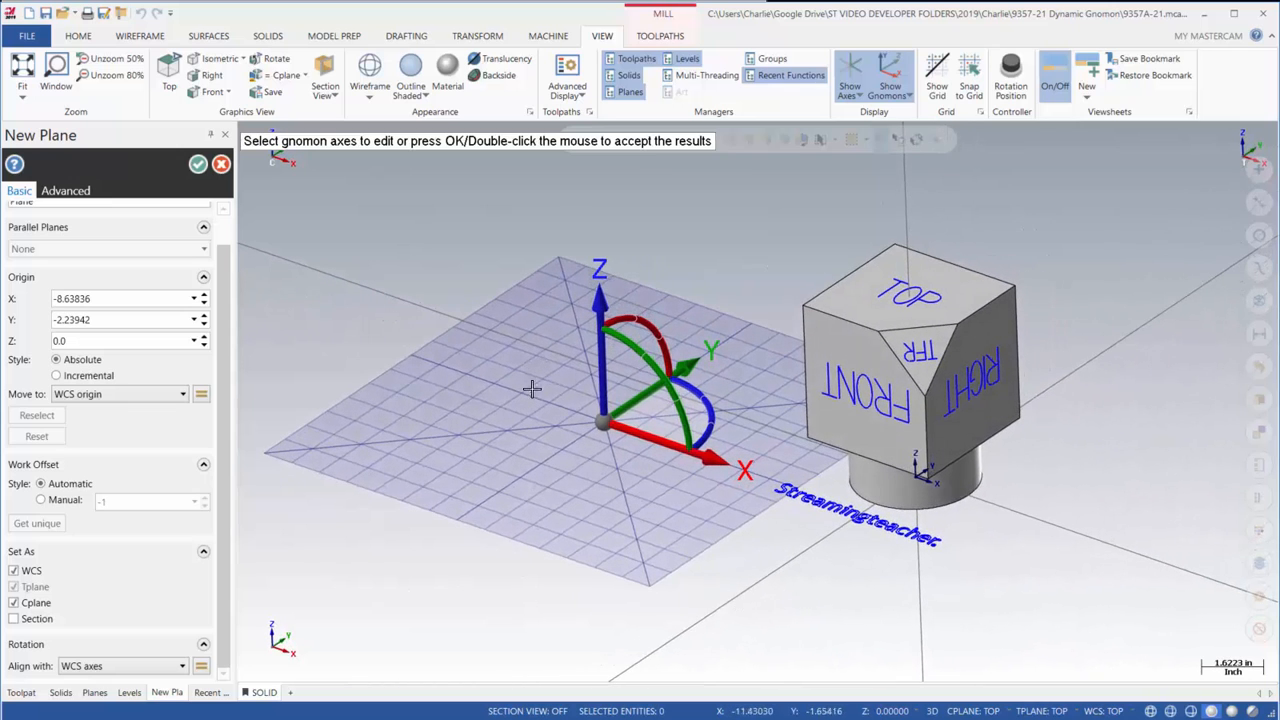
mouse_move(519, 347)
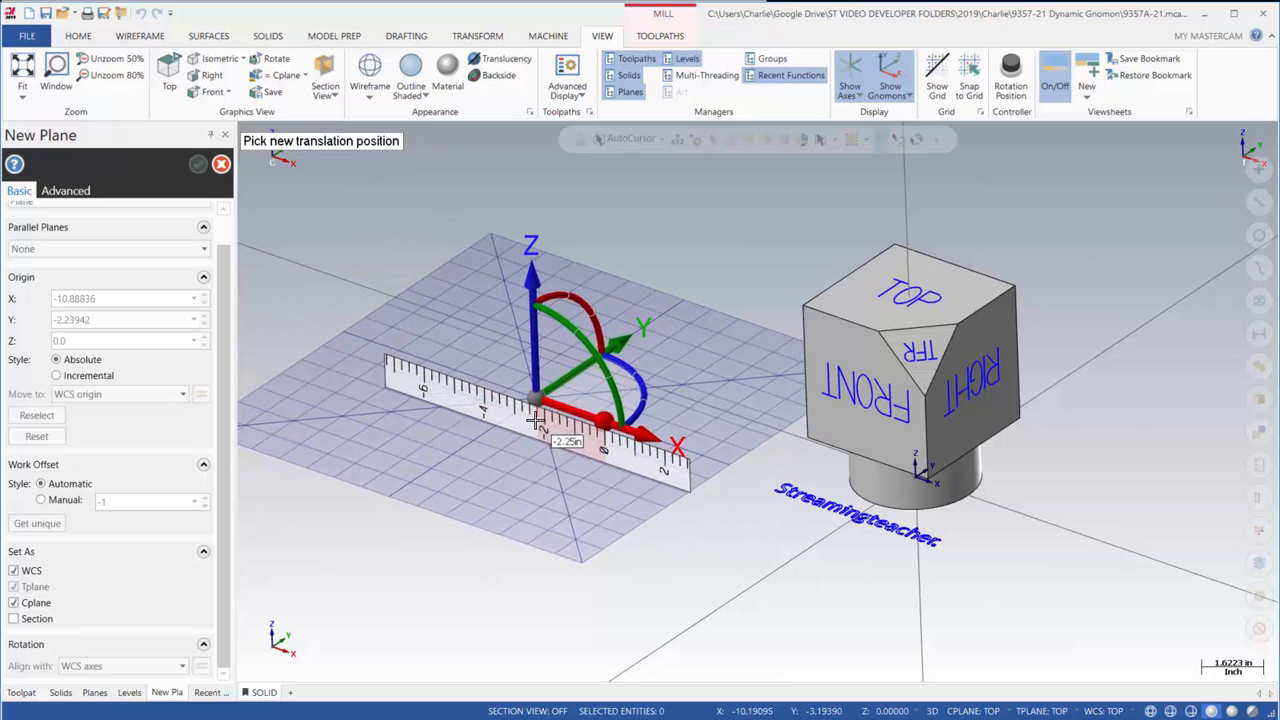
Step: Move the gnomon to X -12.10, Y -3.78 and rotate it about Z by -58.73°
left_click(540, 410)
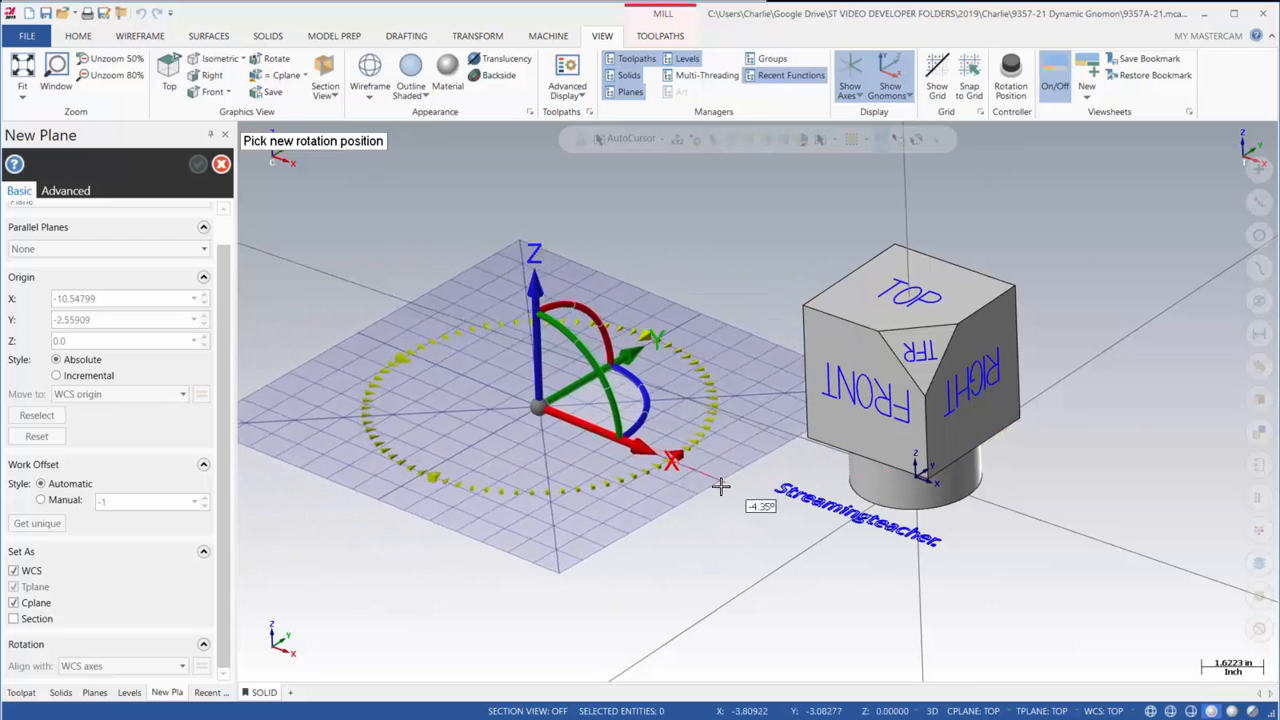
left_click(720, 487)
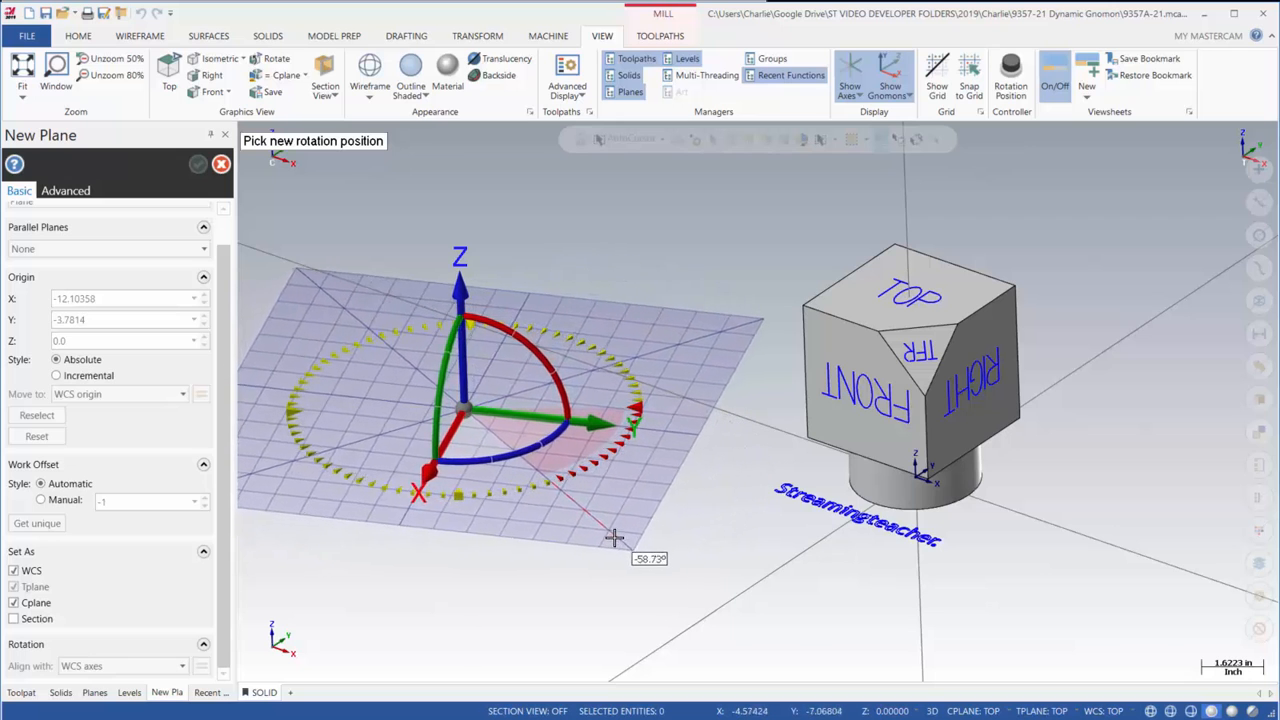
left_click(613, 538)
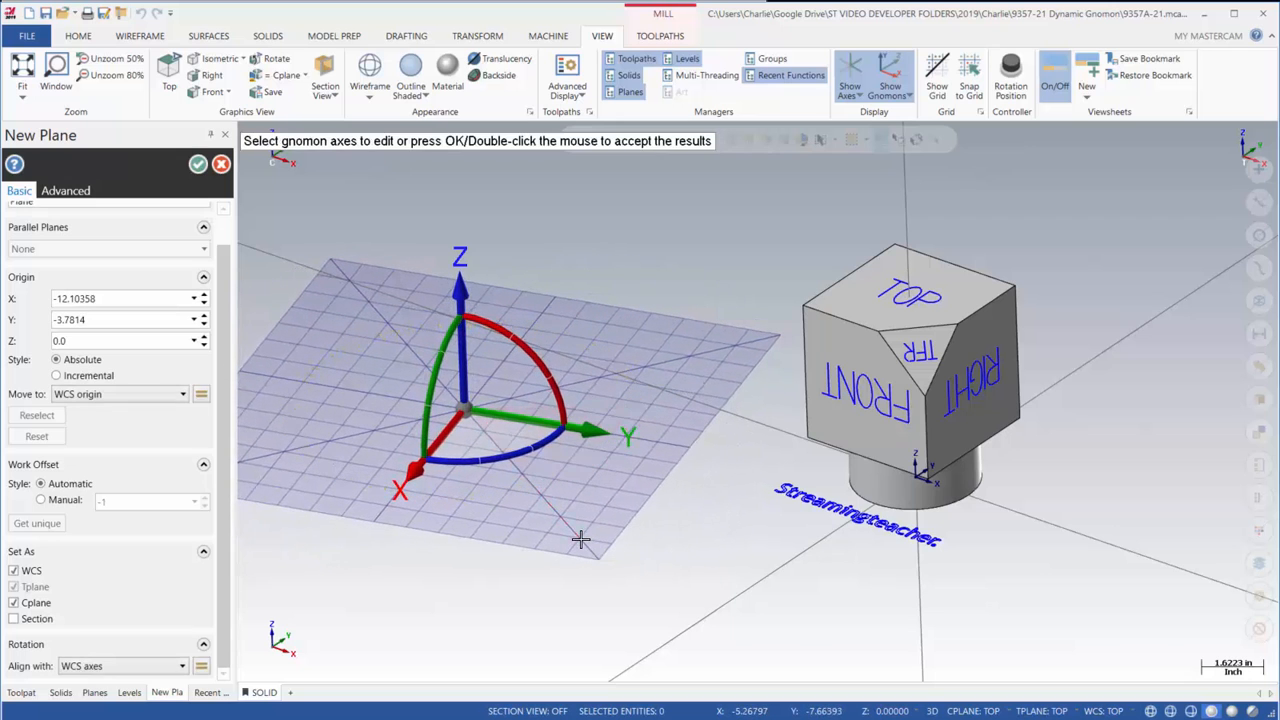
left_click(465, 405)
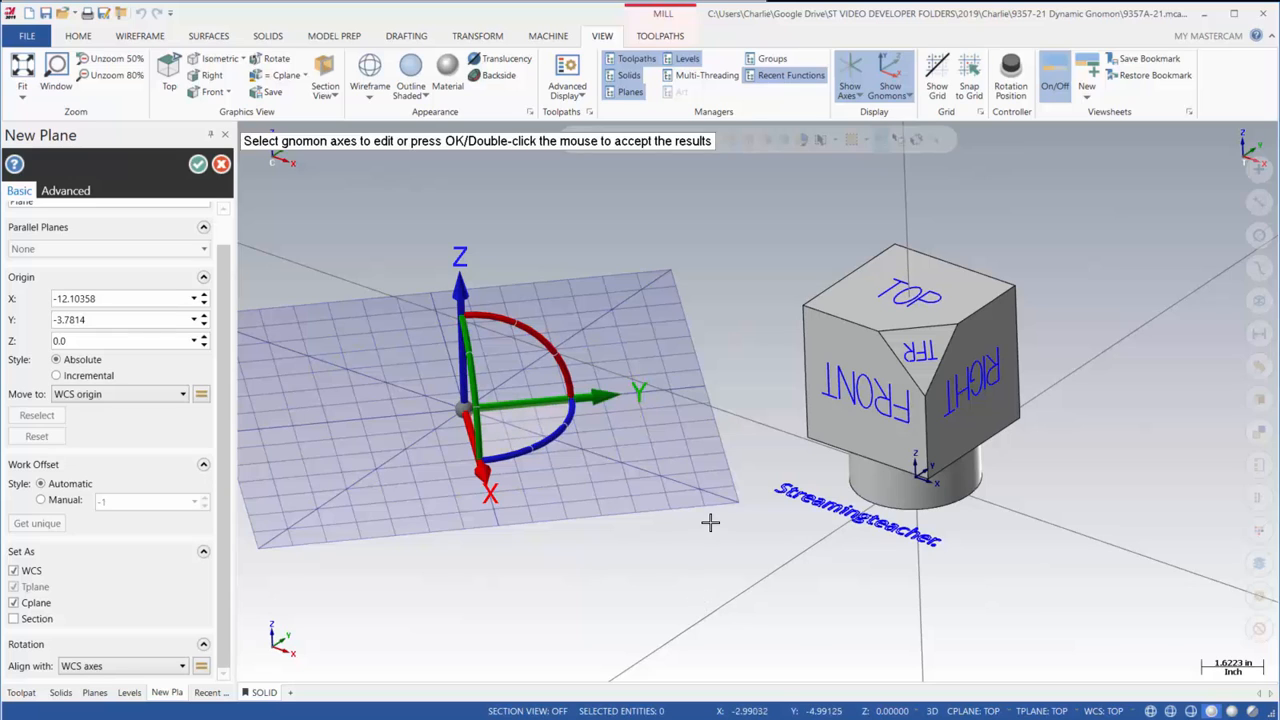
mouse_move(512, 410)
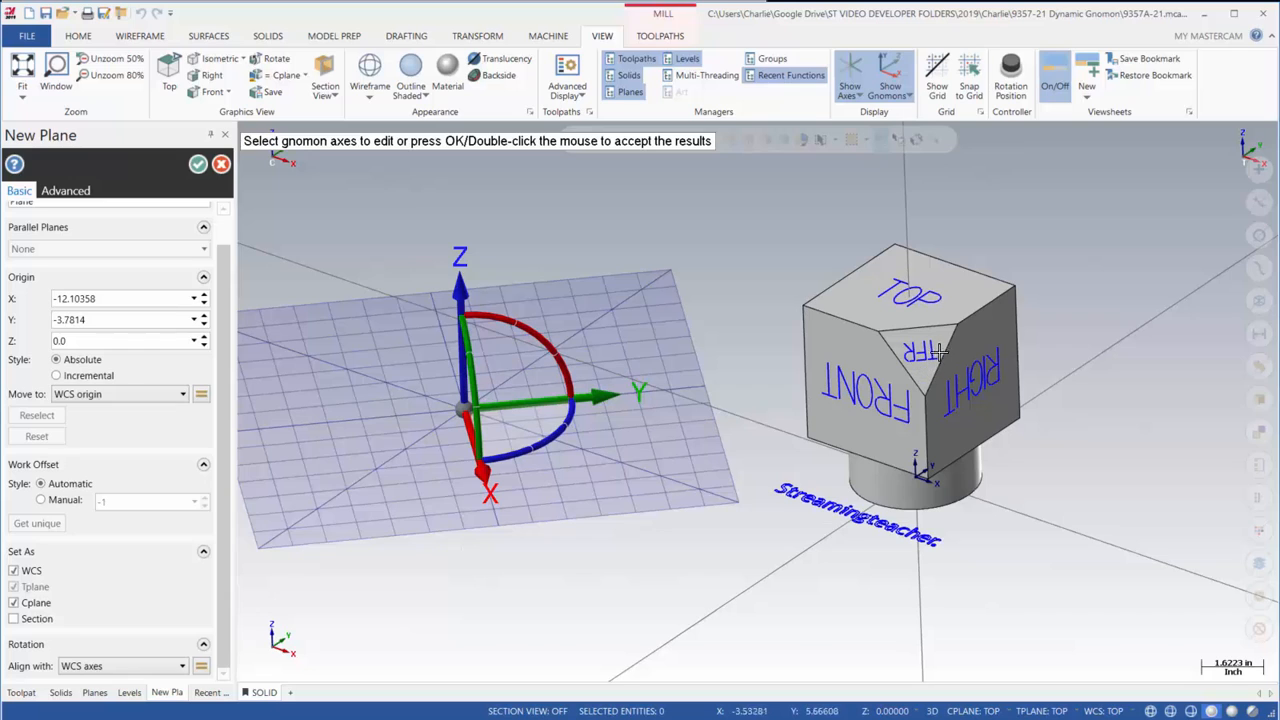
mouse_move(600, 466)
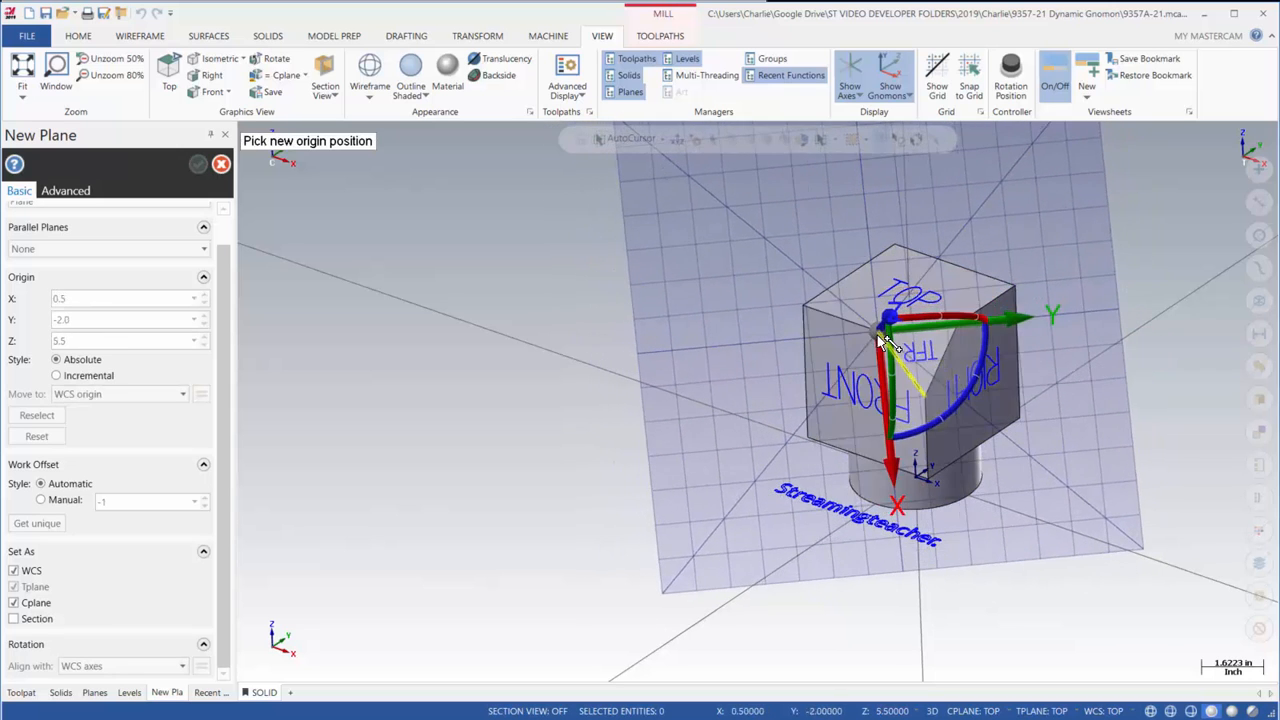
Step: Align the gnomon to the cube's angled TR face at X 2.0, Y -2.0, Z 4.0
left_click(888, 318)
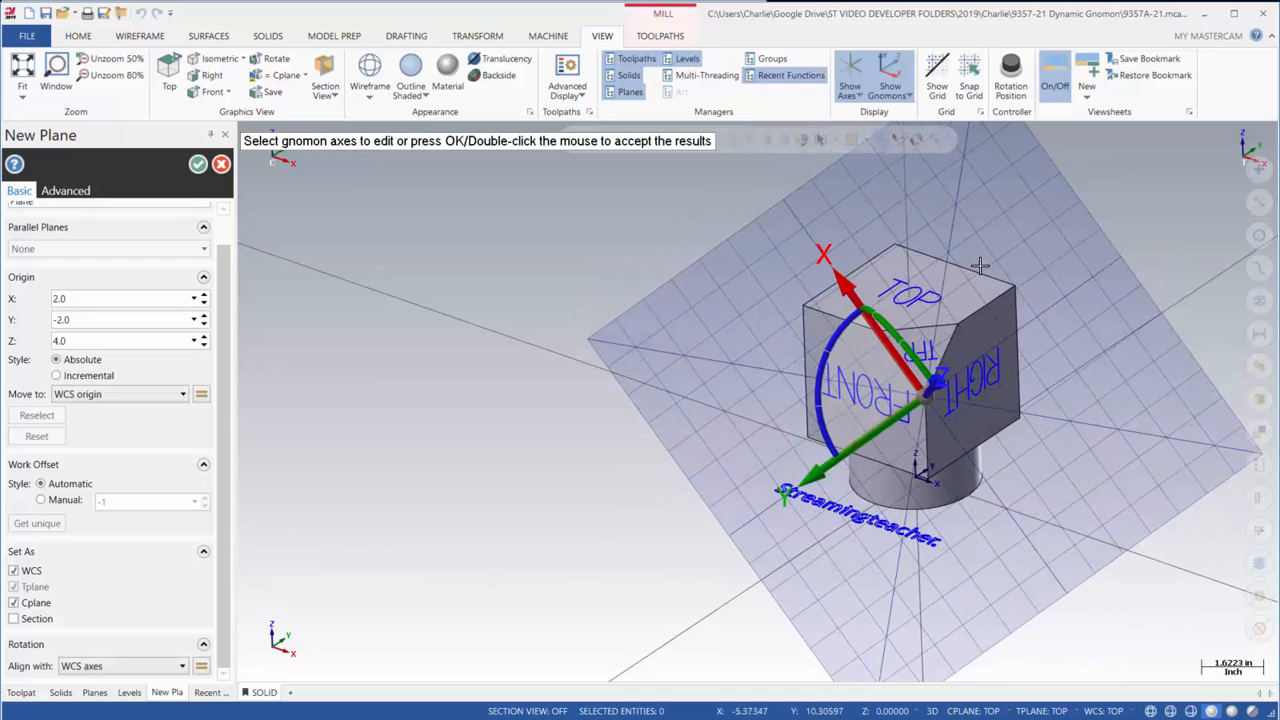
mouse_move(935, 330)
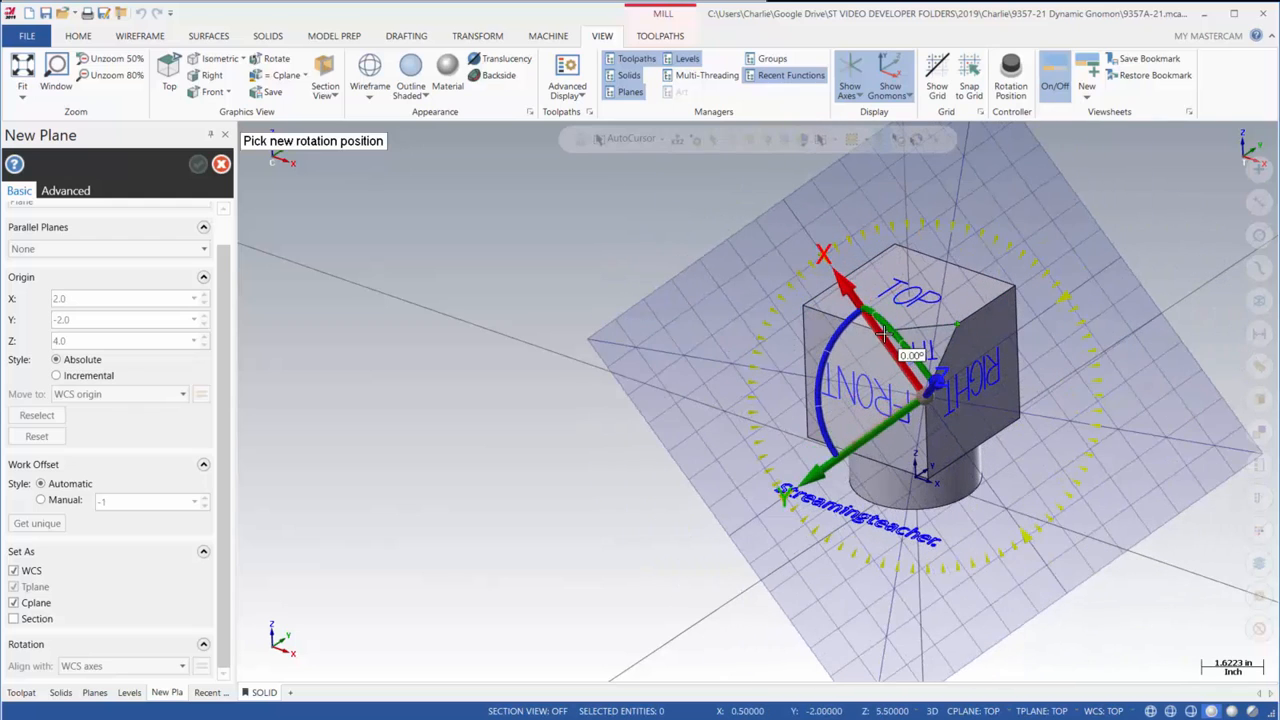
left_click(885, 335)
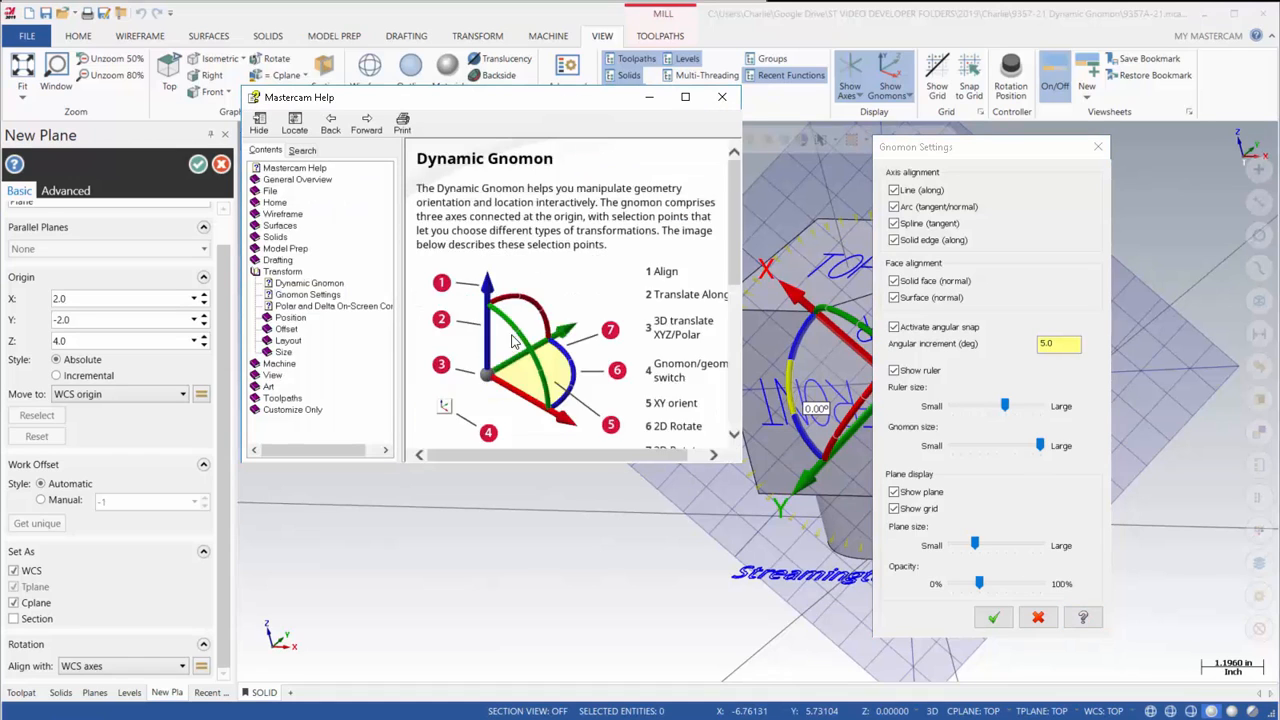
Step: Scroll through the Dynamic Gnomon help topic, then close it
scroll("down", 3)
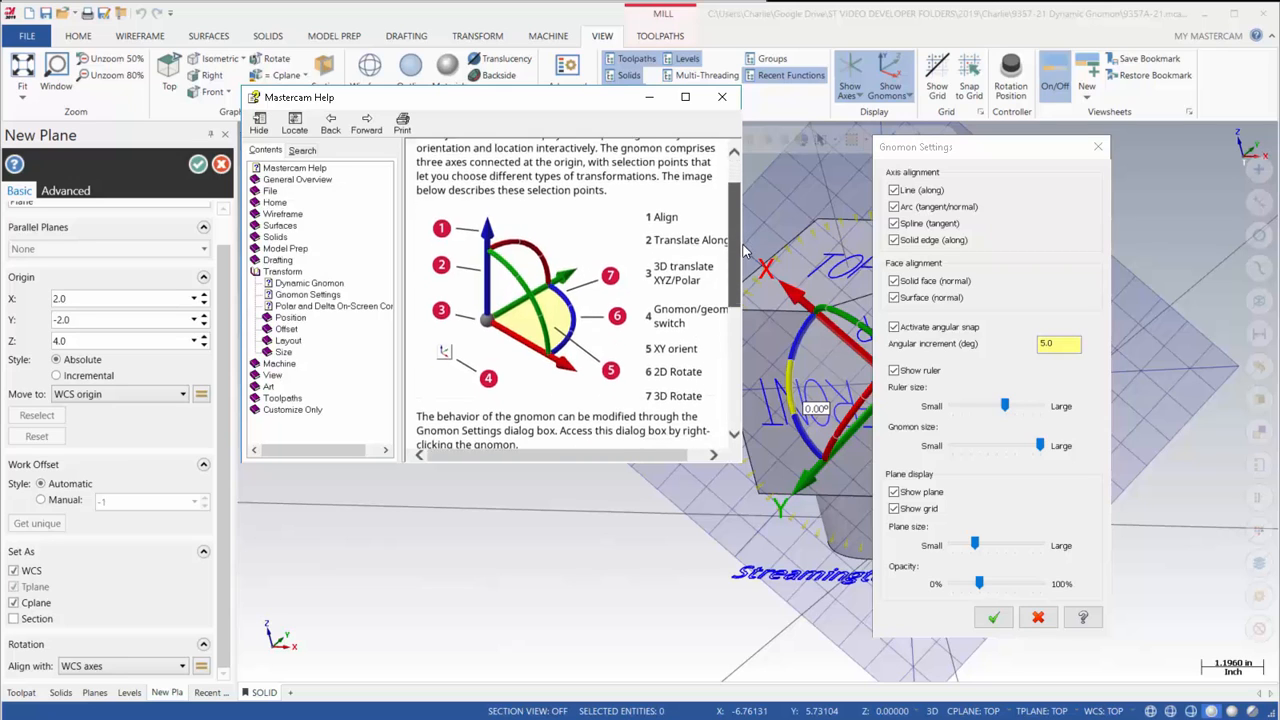
scroll("down", 3)
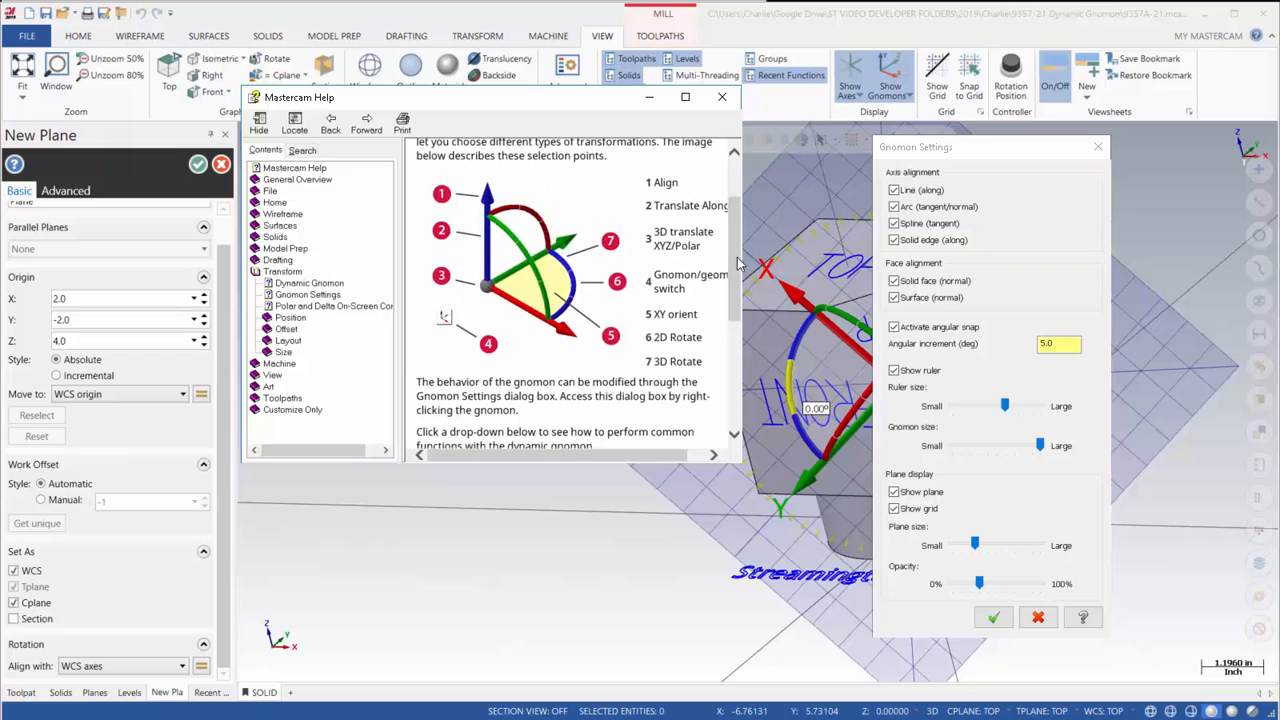
mouse_move(826, 272)
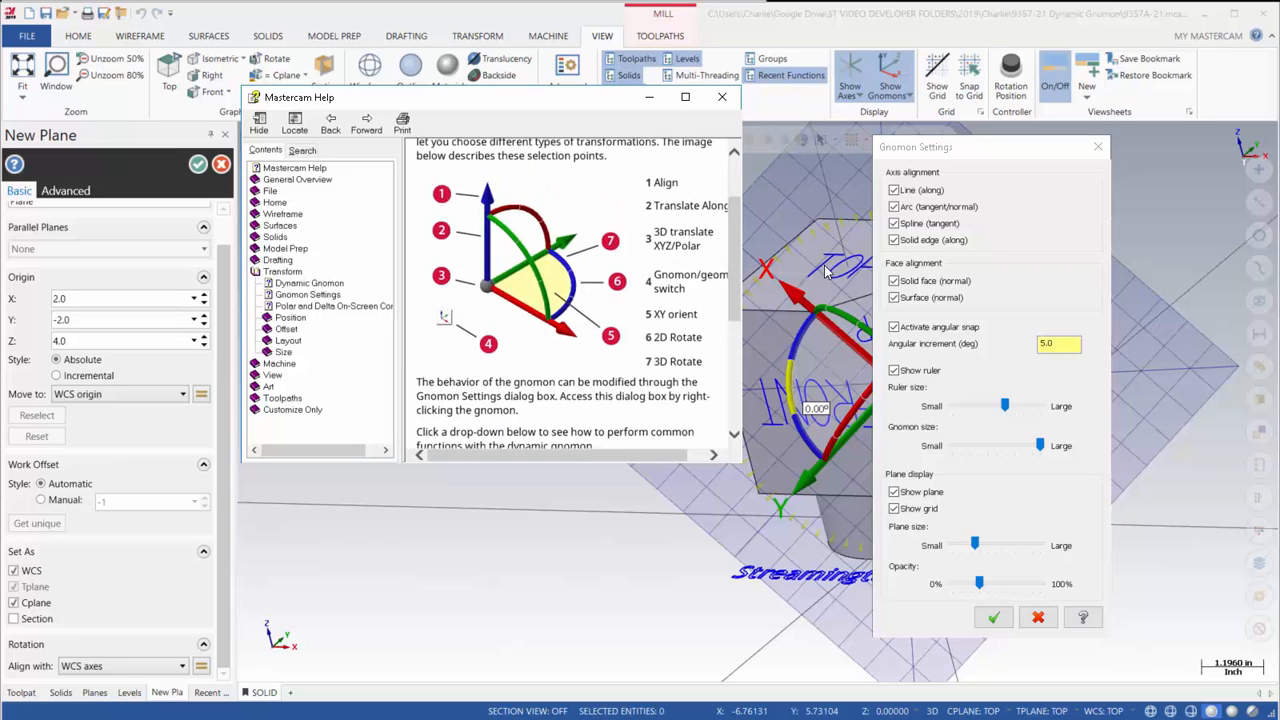
left_click(722, 96)
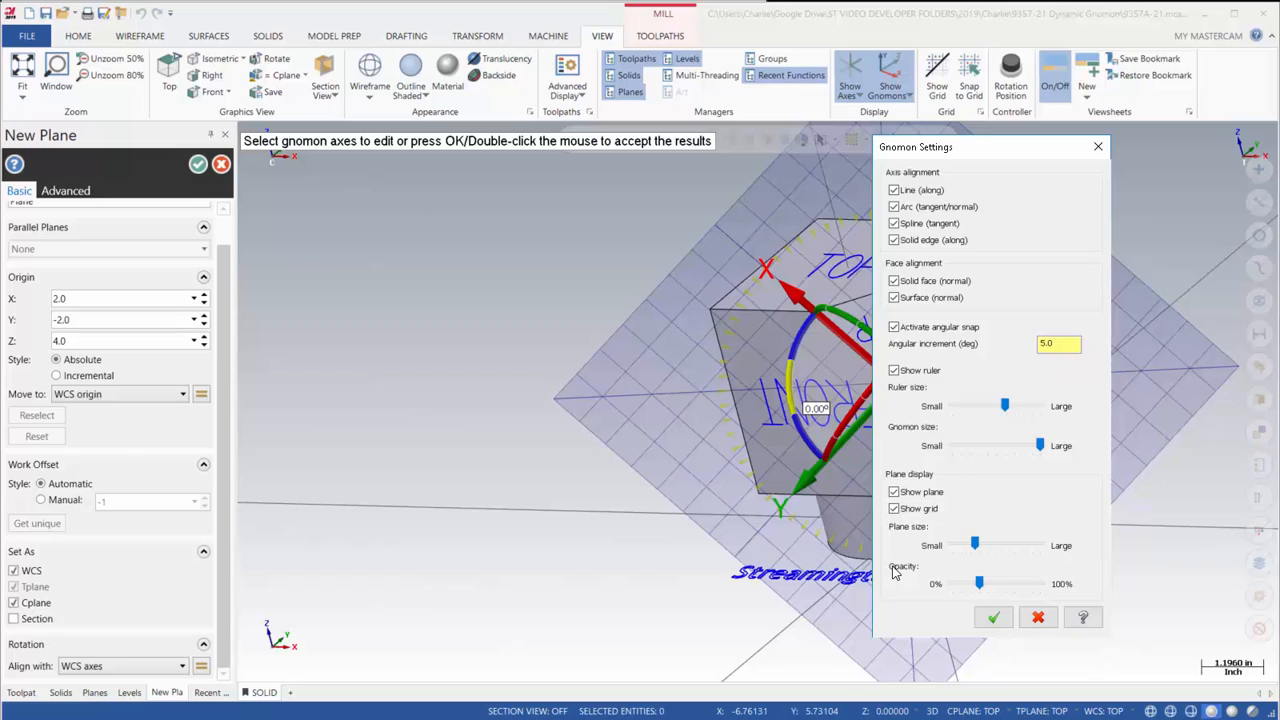
mouse_move(930, 576)
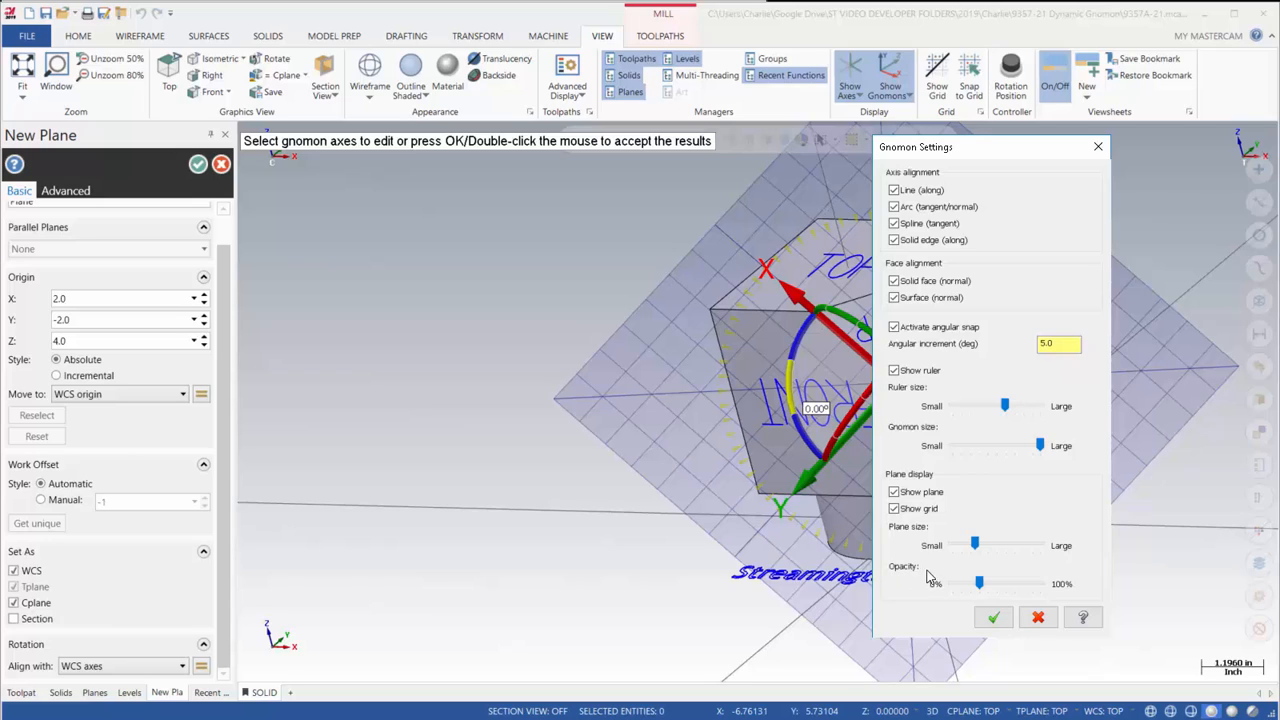